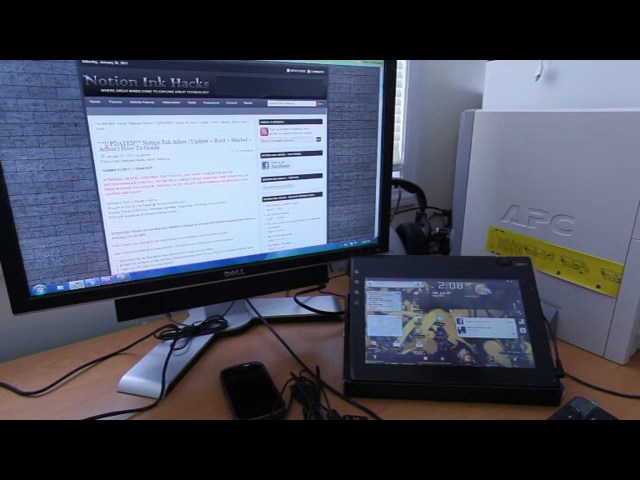
Scroll down through the Adam guide article on the Notion Ink Hacks site
{"action": "scroll", "scroll_direction": "down", "scroll_amount": 3}
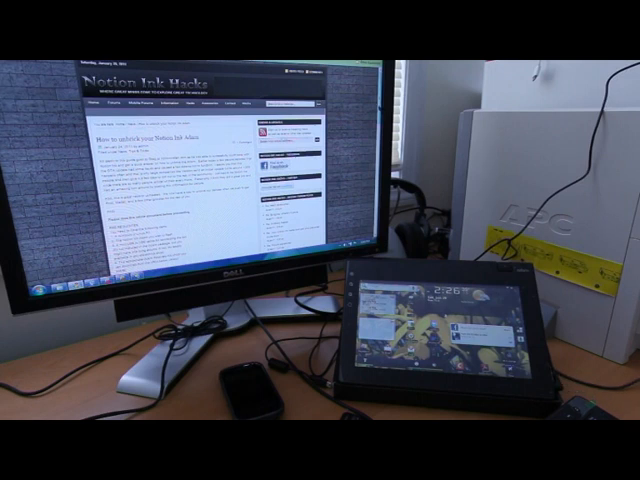
{"action": "scroll", "scroll_direction": "down", "scroll_amount": 3}
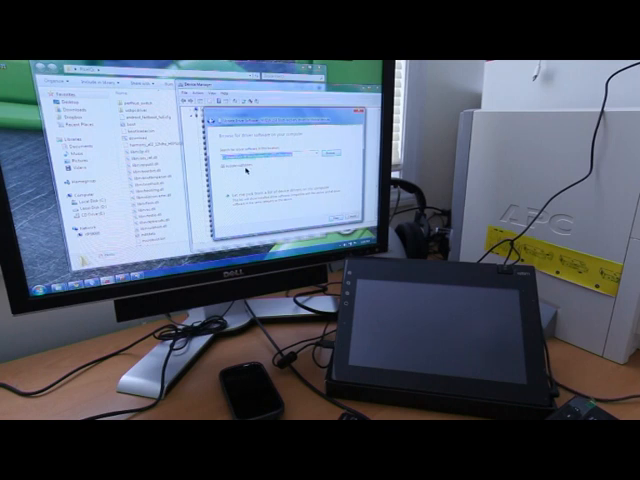
Acknowledge the Update Driver Software wizard once the driver finishes installing
{"action": "left_click", "coordinate": [334, 158]}
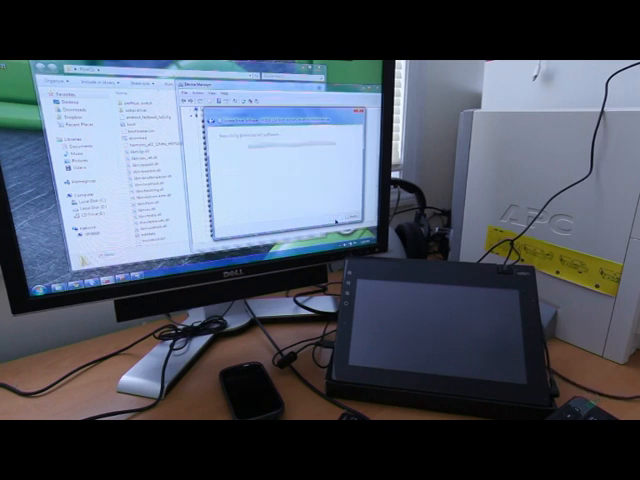